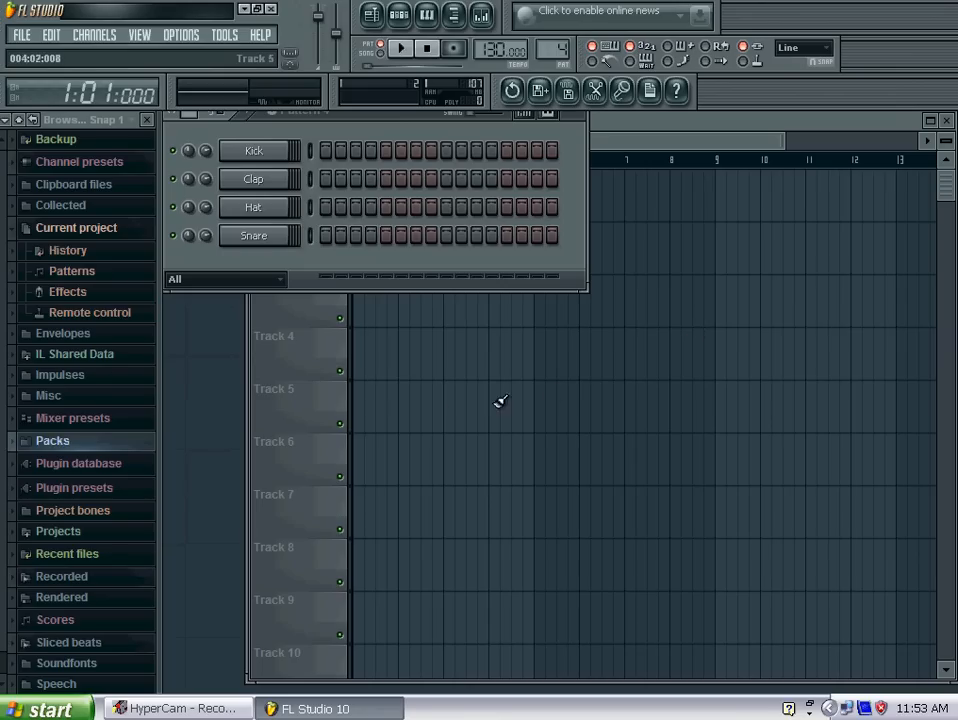
mouse_move(170, 420)
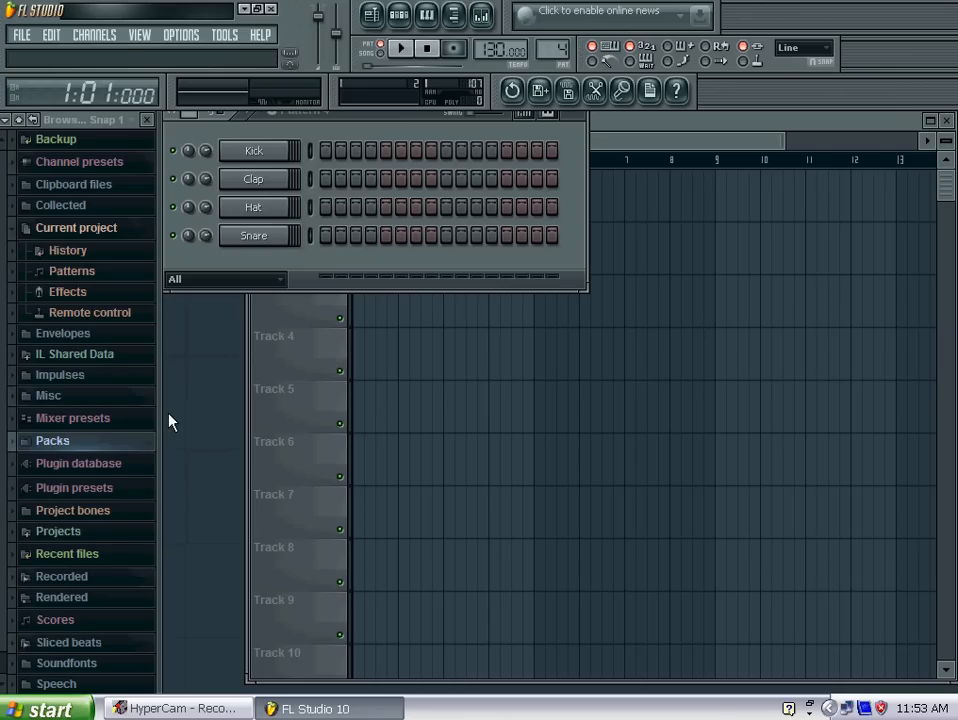
mouse_move(192, 414)
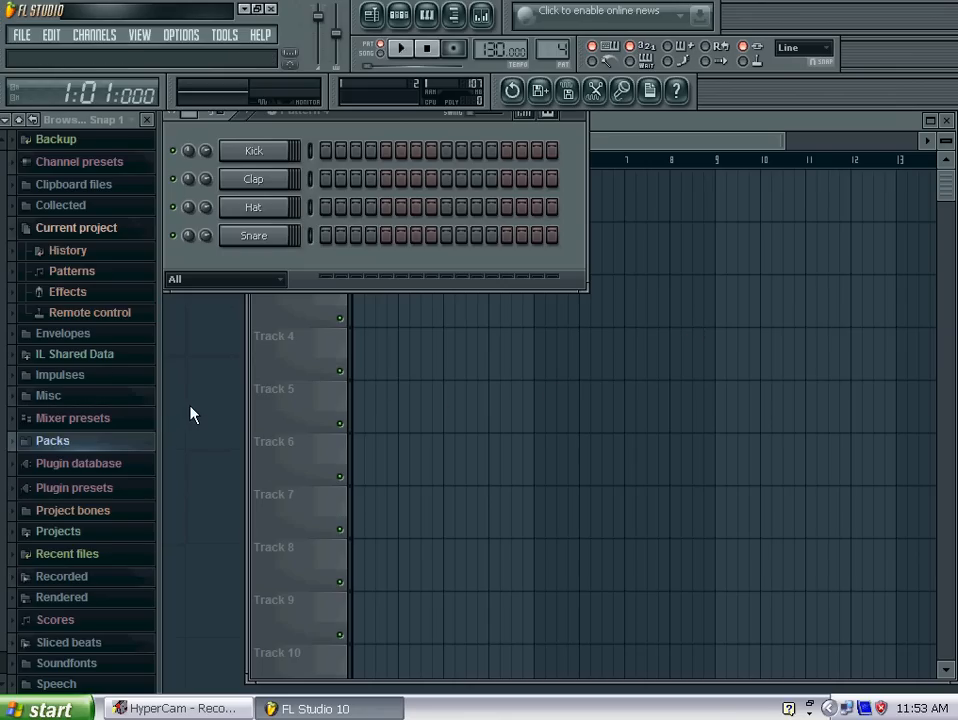
mouse_move(52, 444)
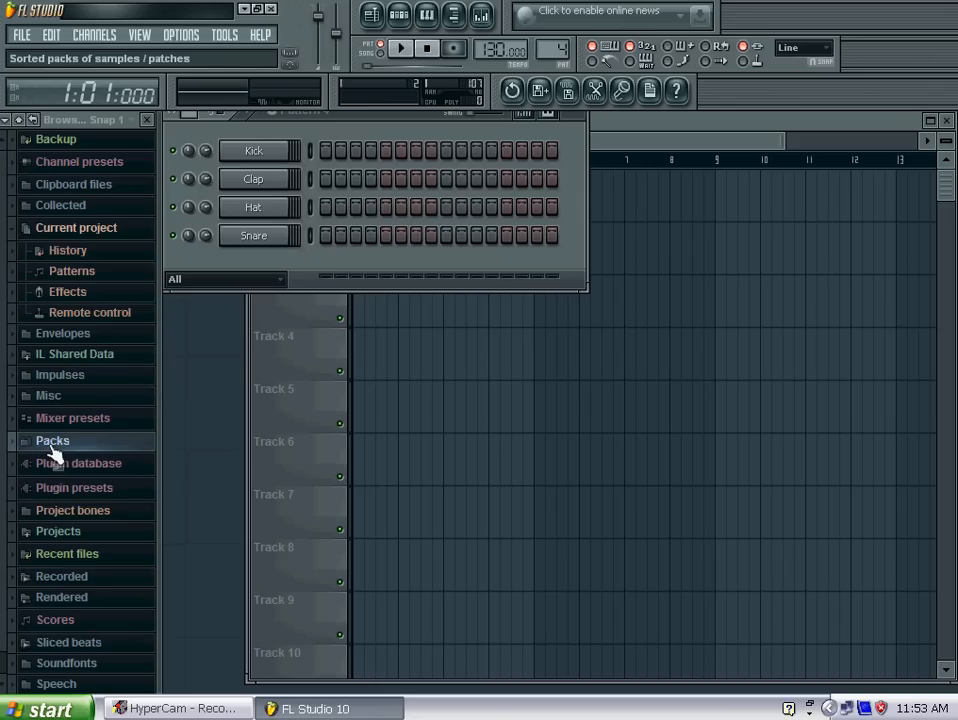
Browse the Packs folder and reveal Drum Kit 01's crash, kick and snare samples, then collapse it.
click(52, 440)
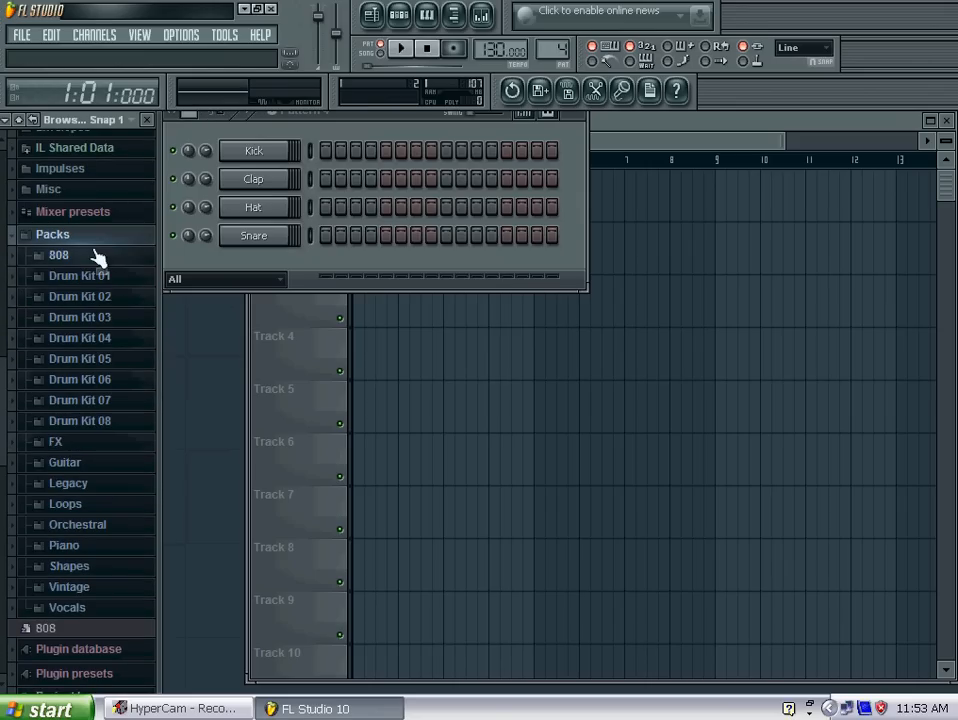
scroll(down, 3)
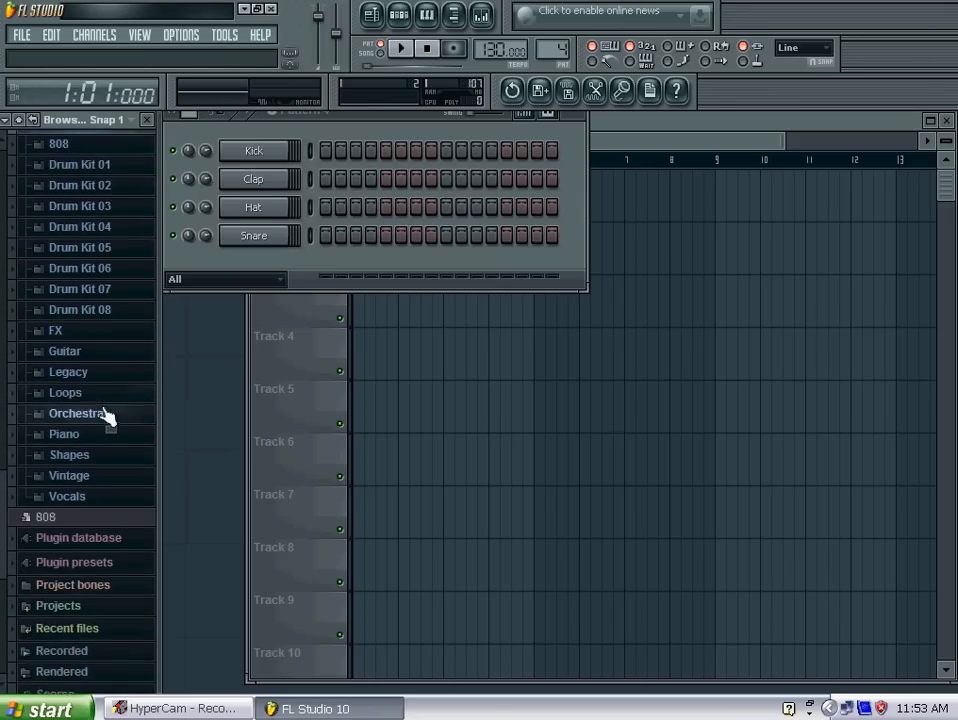
scroll(up, 3)
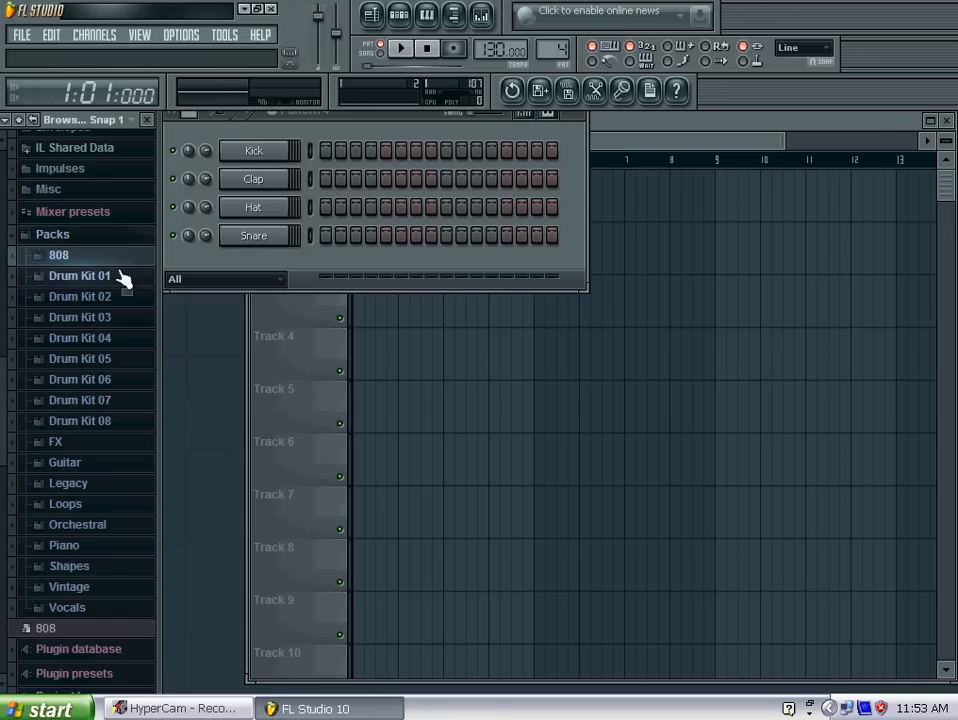
click(80, 276)
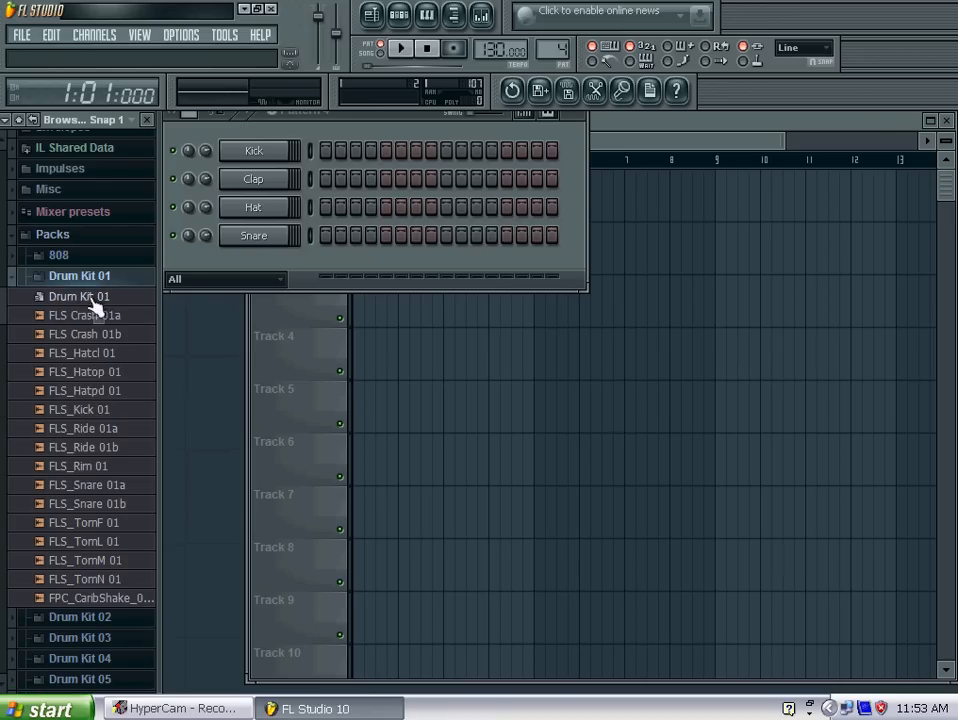
click(84, 408)
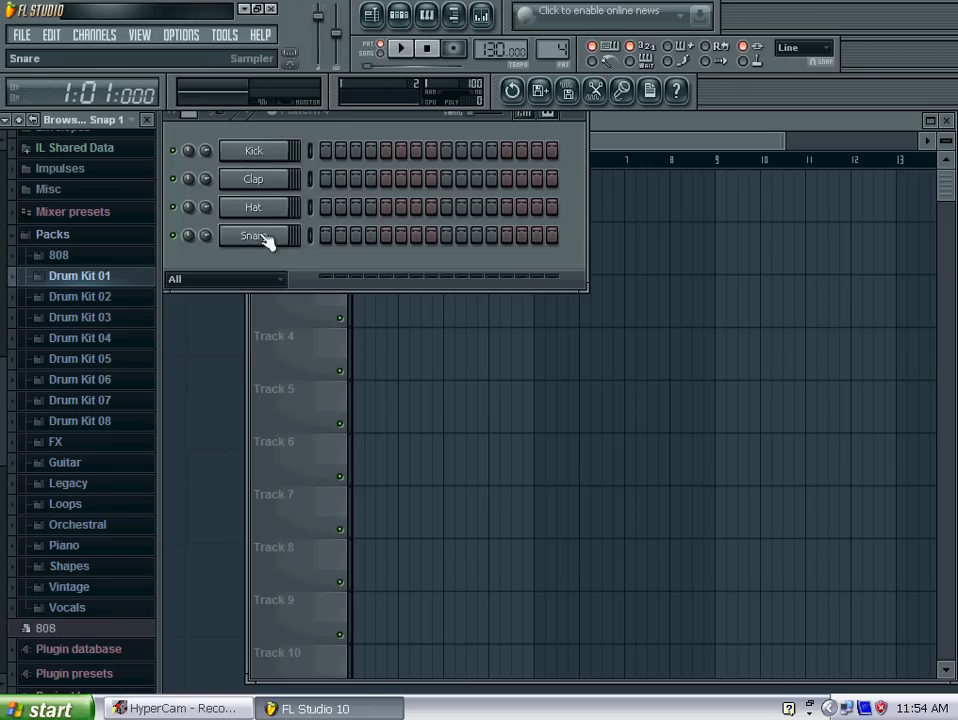
Switch on kick hits across the Kick row and audition the pattern with Play and Stop.
click(370, 150)
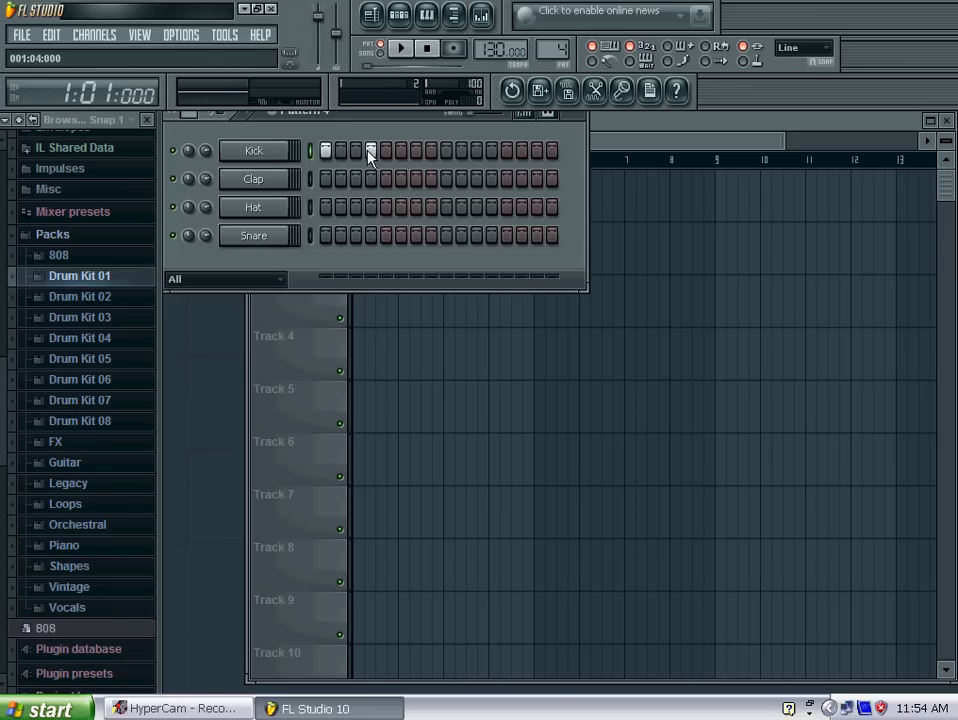
click(400, 48)
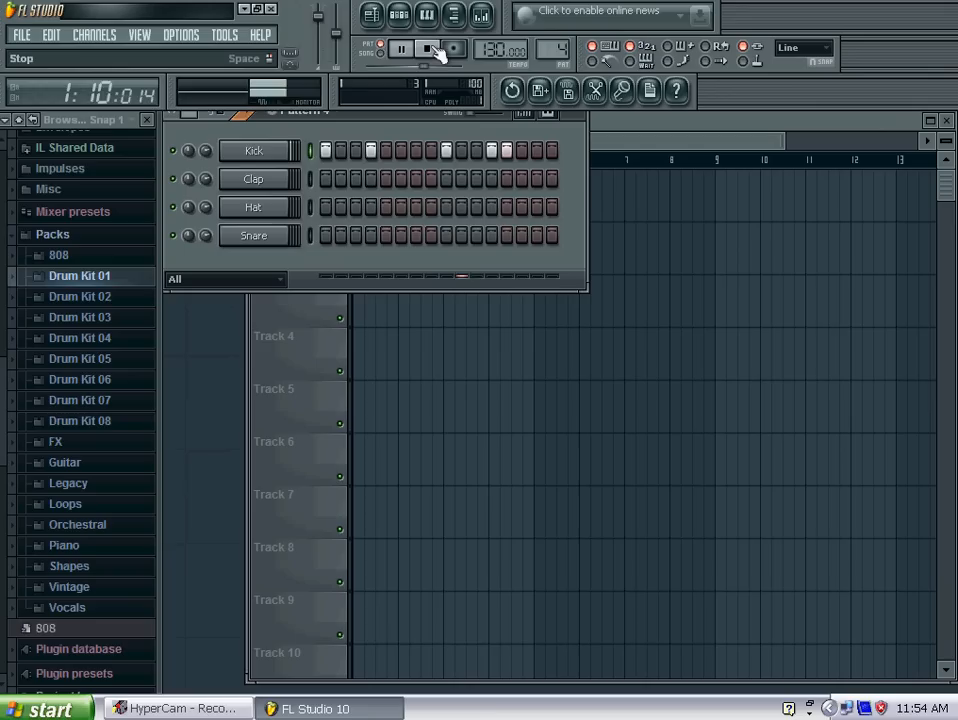
click(400, 48)
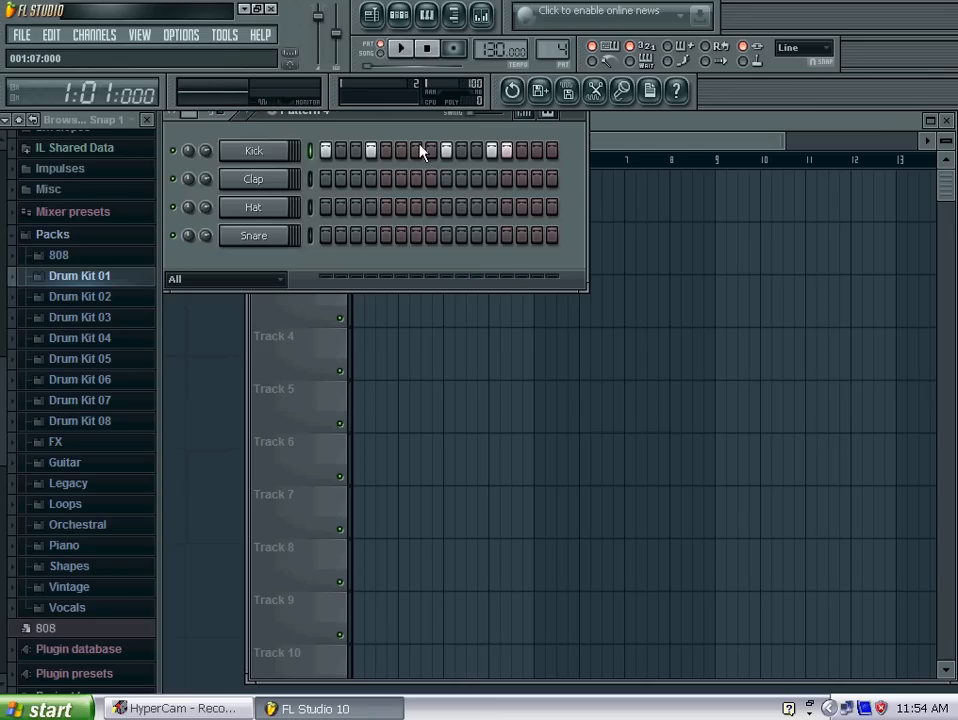
click(506, 150)
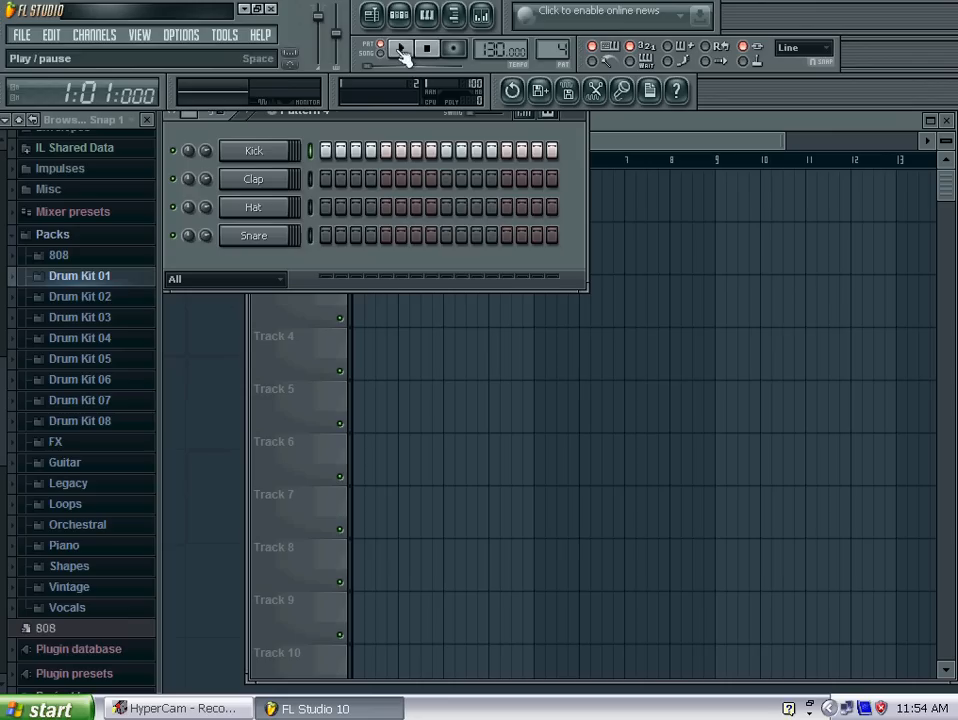
Thin out the kick hits and add clap and hi-hat hits, auditioning as you go.
click(400, 48)
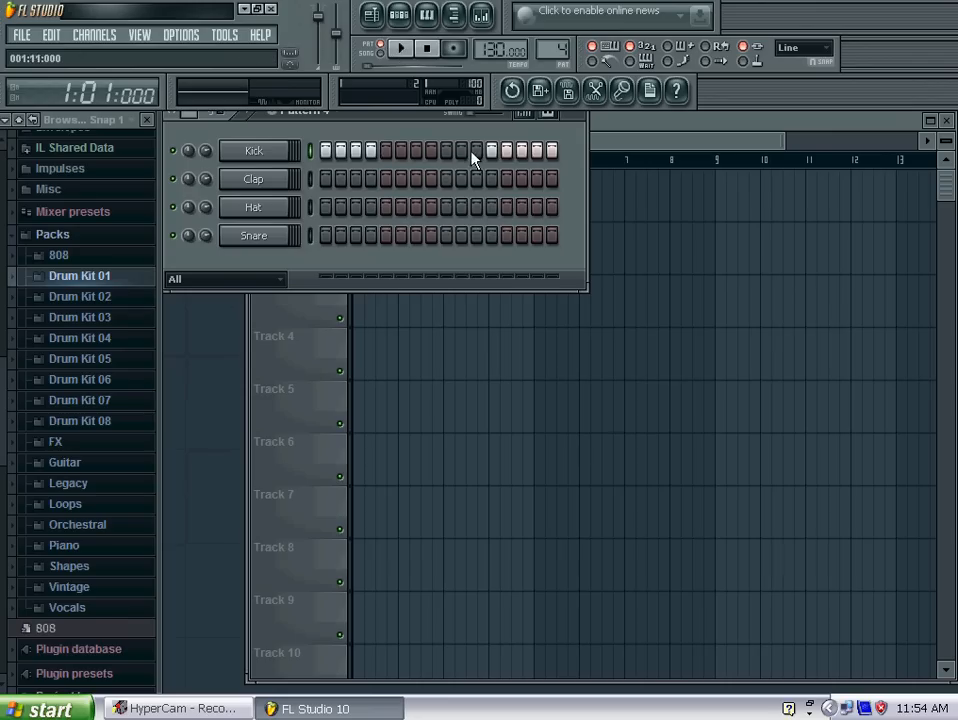
click(400, 48)
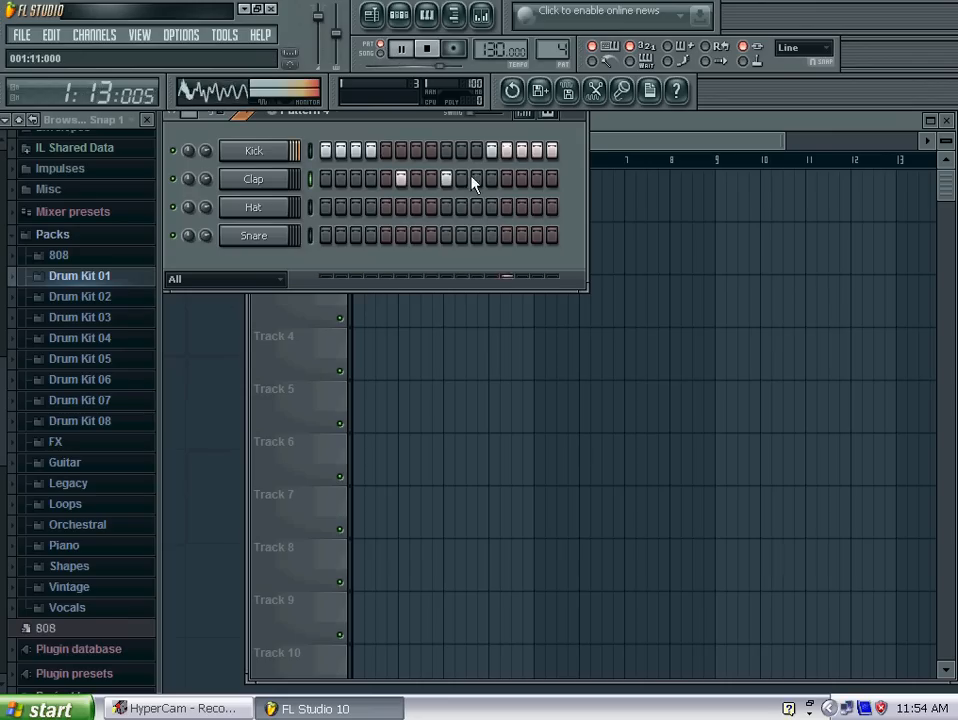
click(400, 48)
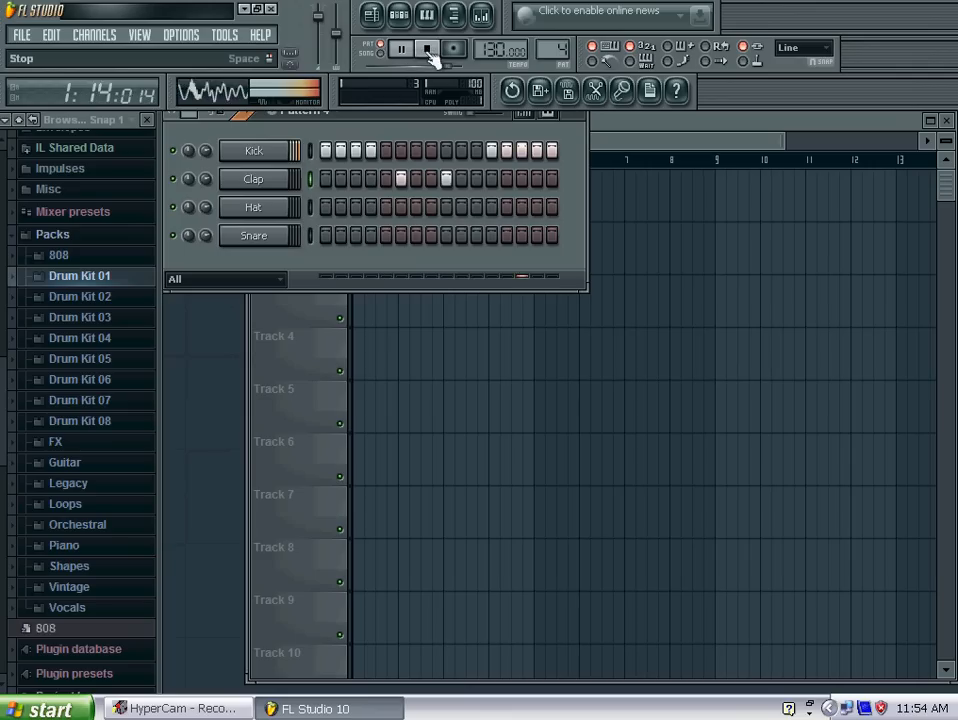
click(400, 48)
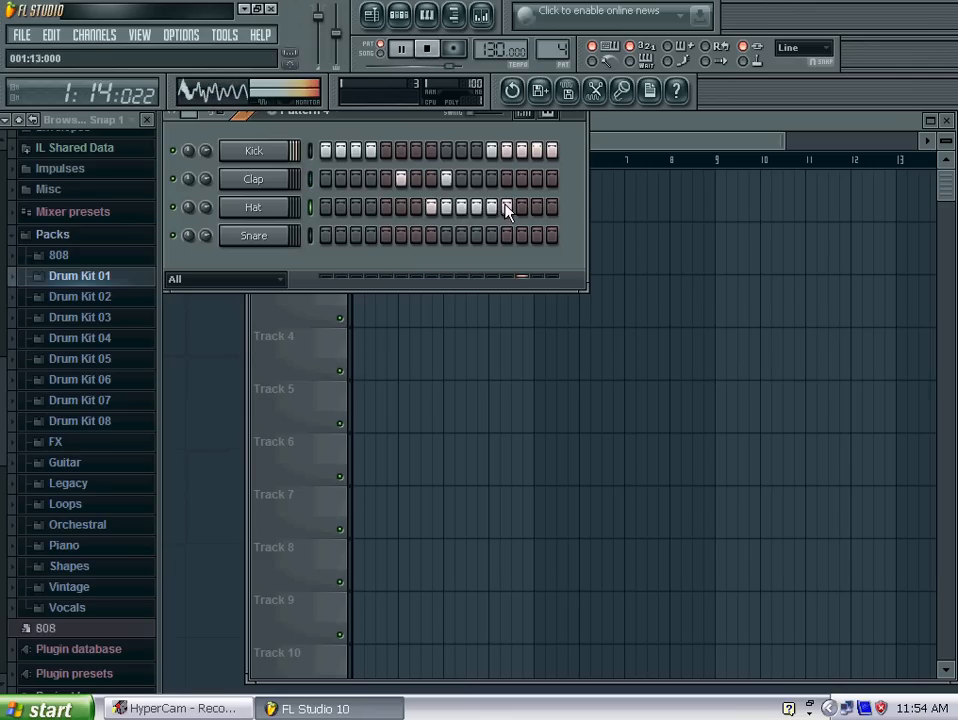
click(424, 48)
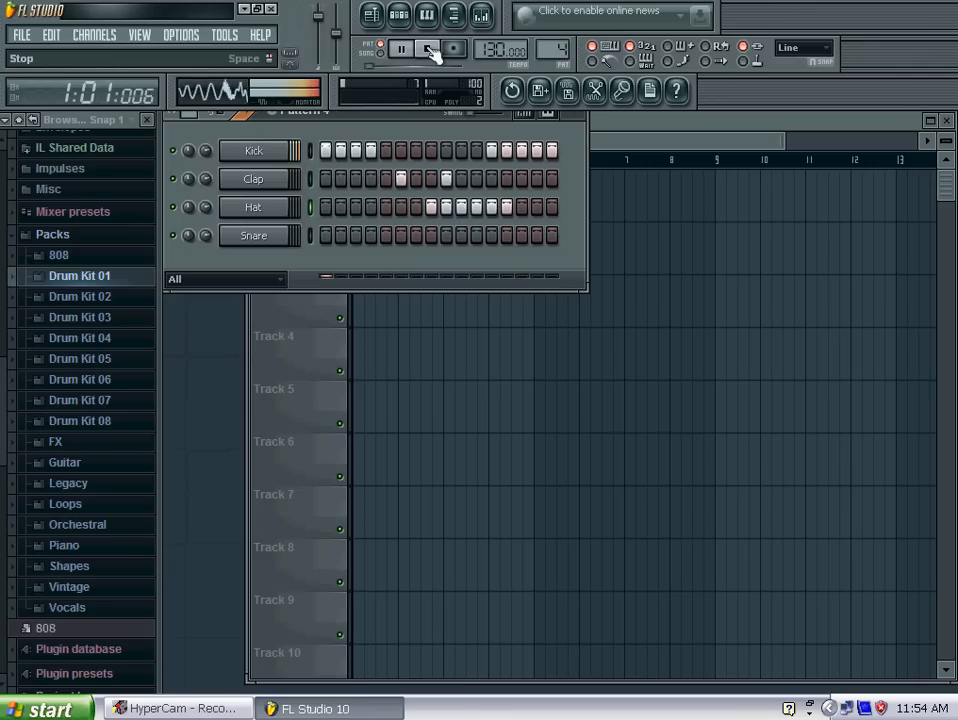
Add more hi-hat hits to the pattern and listen to the finished beat, then stop.
click(426, 48)
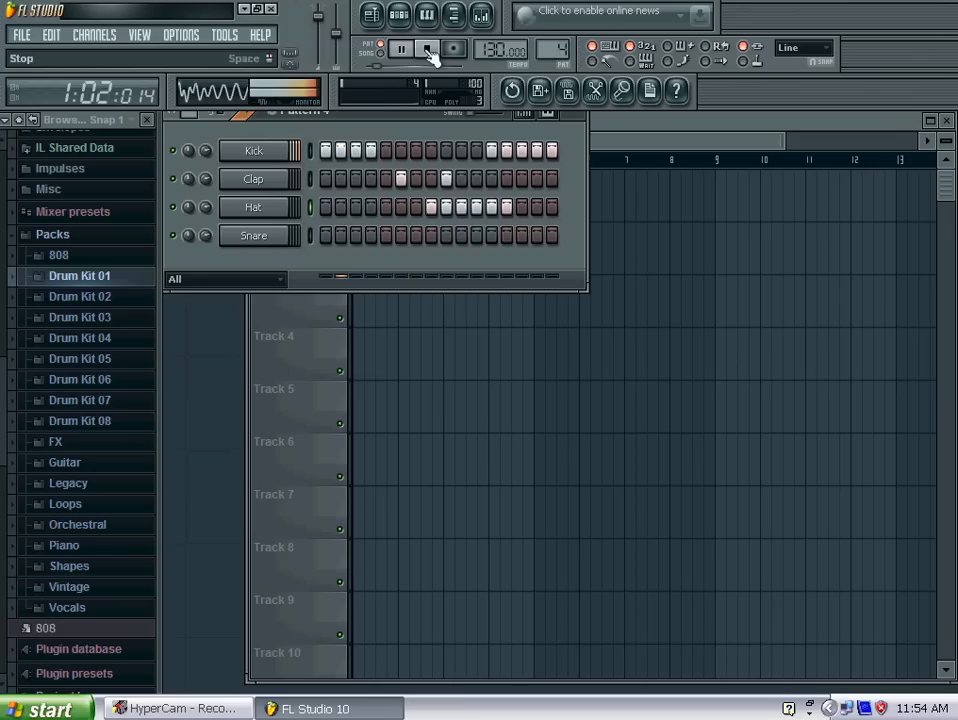
click(424, 48)
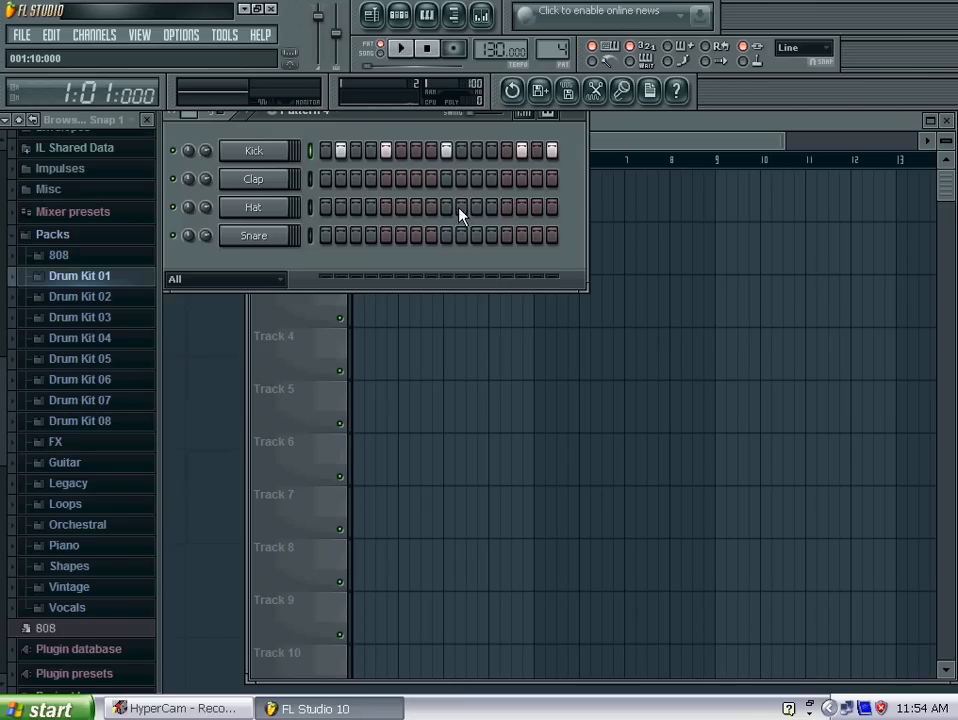
click(400, 48)
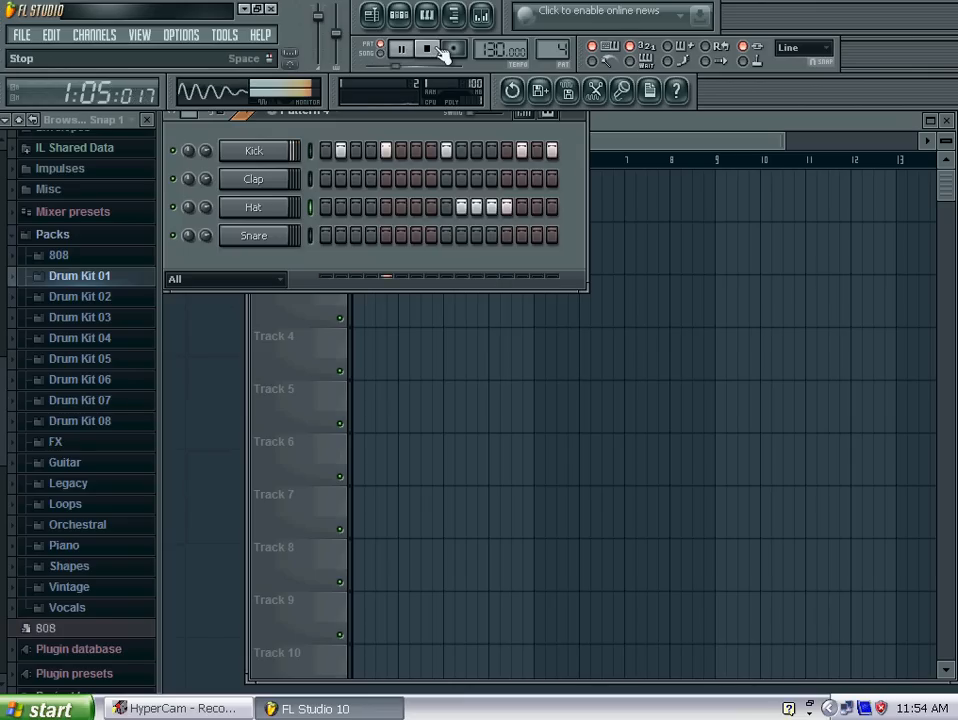
click(400, 48)
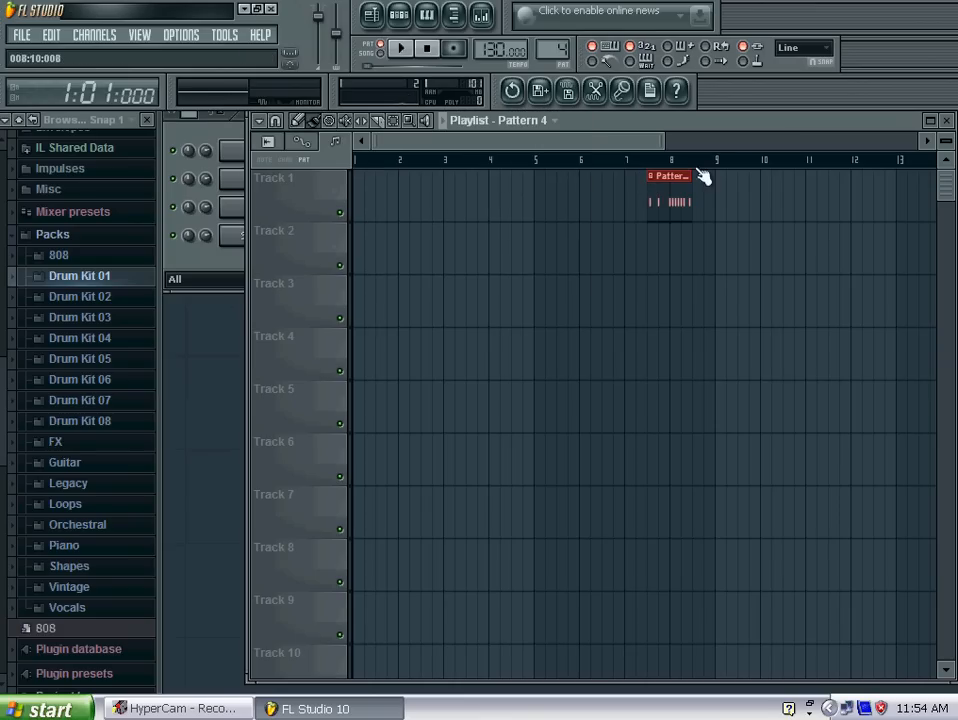
mouse_move(500, 150)
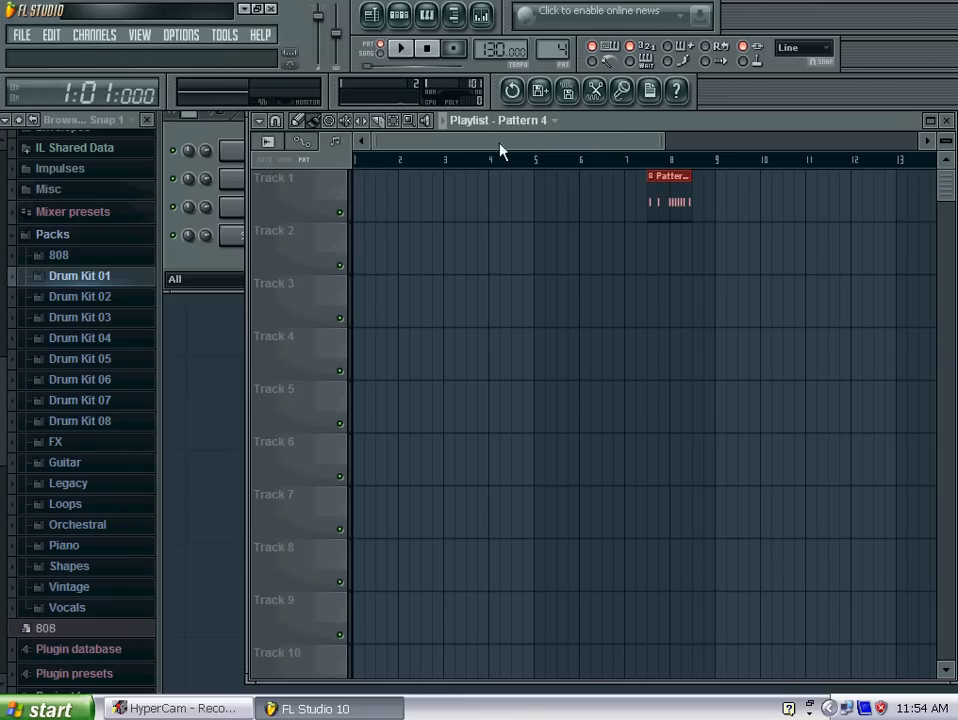
Place three consecutive copies of Pattern 4 at bars 1-3 of Track 1 and play the arrangement.
drag(672, 190, 544, 190)
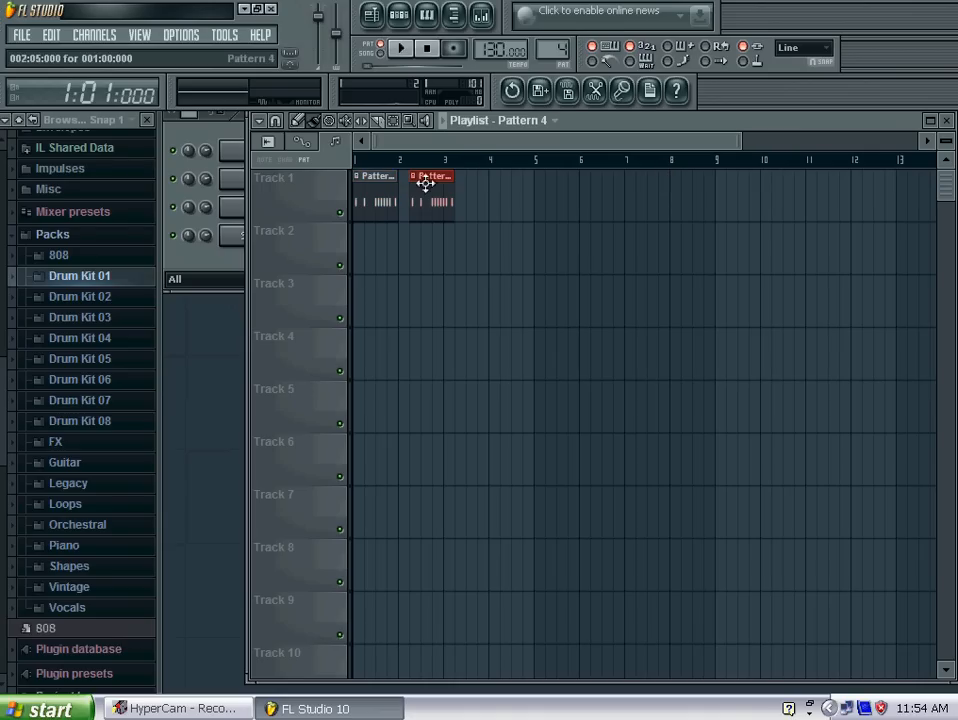
drag(430, 184, 510, 176)
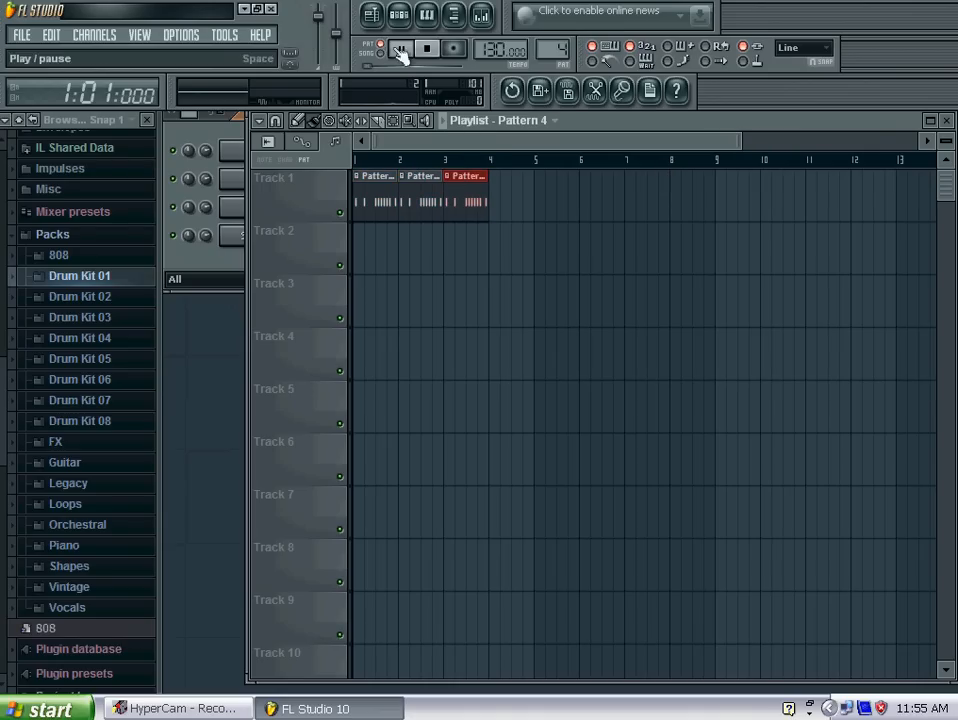
click(400, 48)
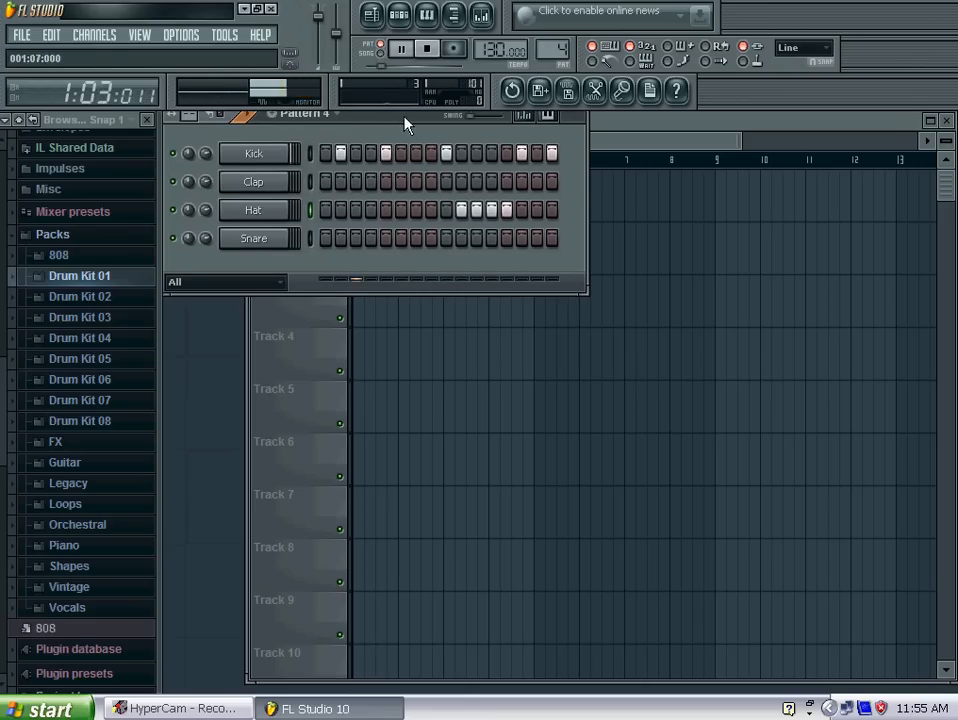
click(400, 48)
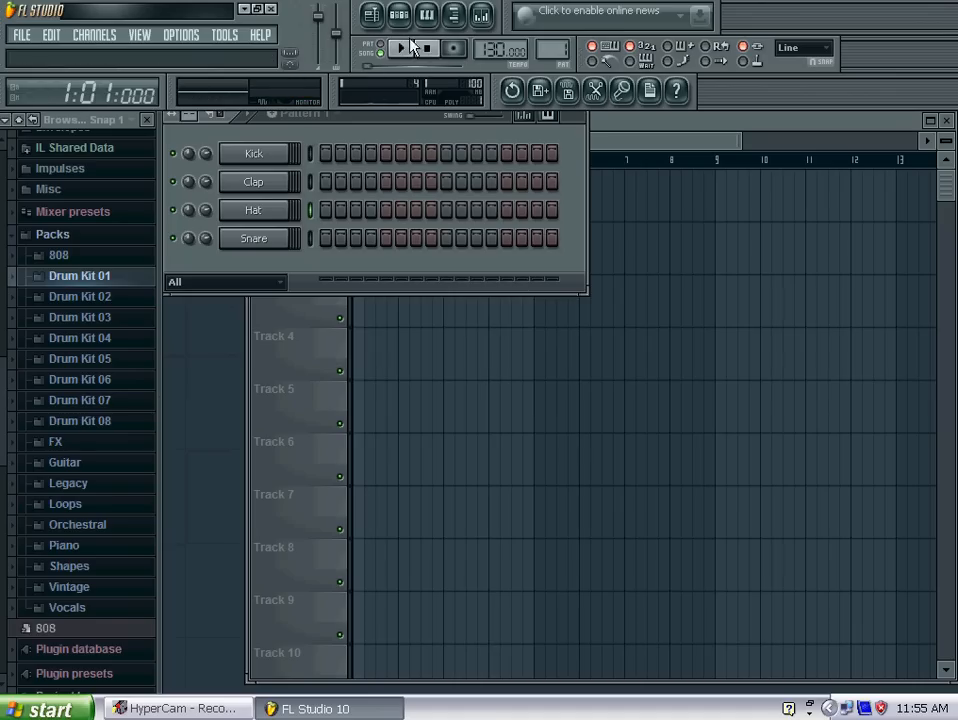
Place a snare-only pattern clip on Track 2 around bar 4, right after Track 1's three clips.
click(400, 48)
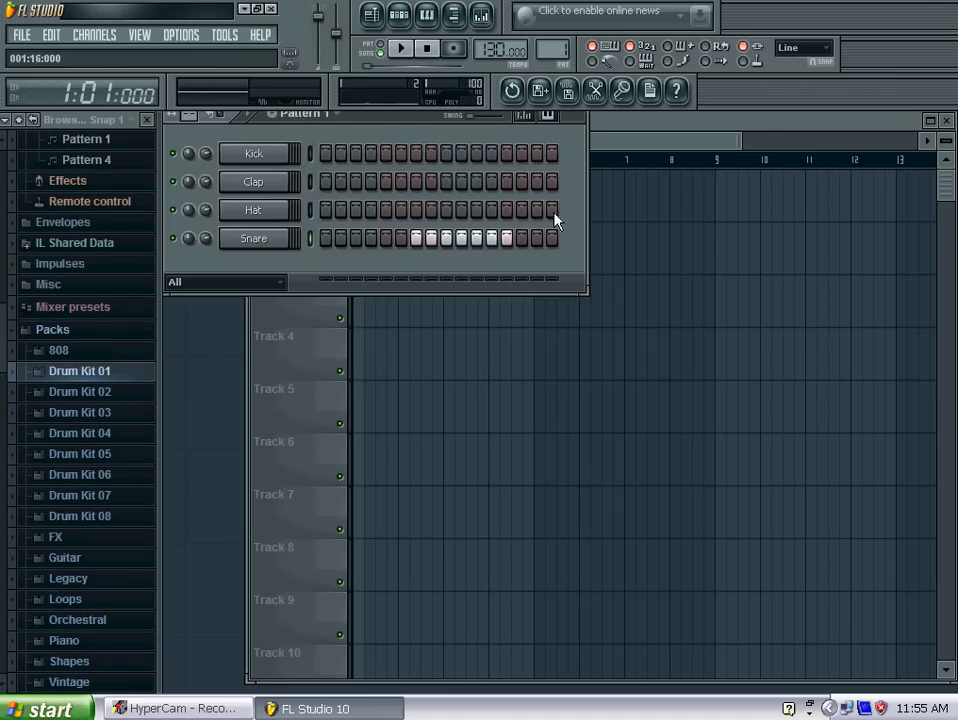
click(536, 210)
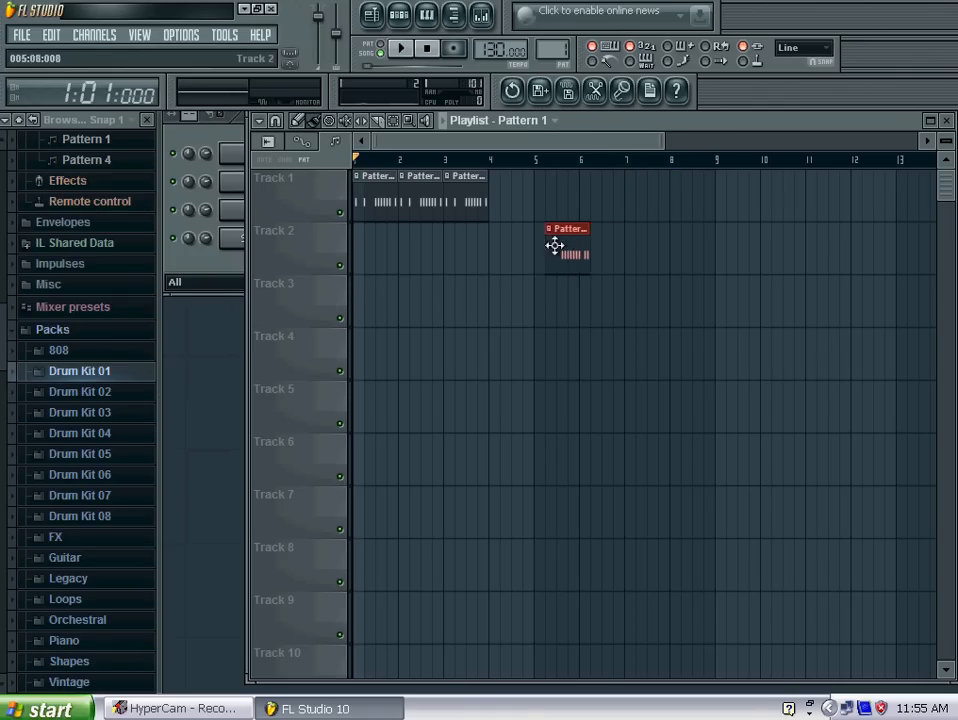
drag(568, 244, 512, 244)
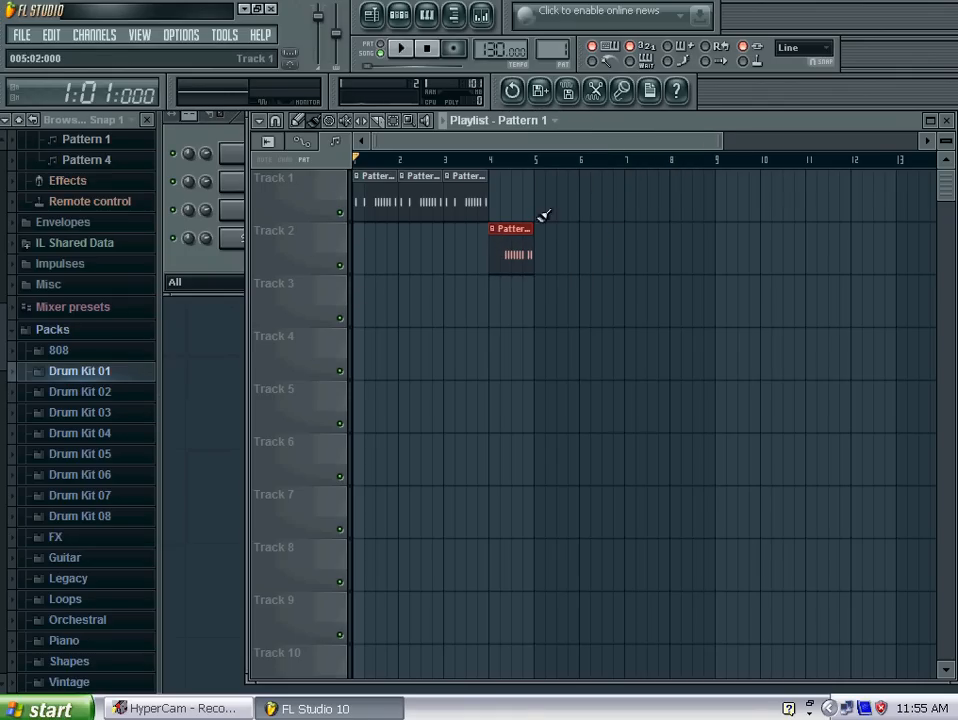
click(400, 48)
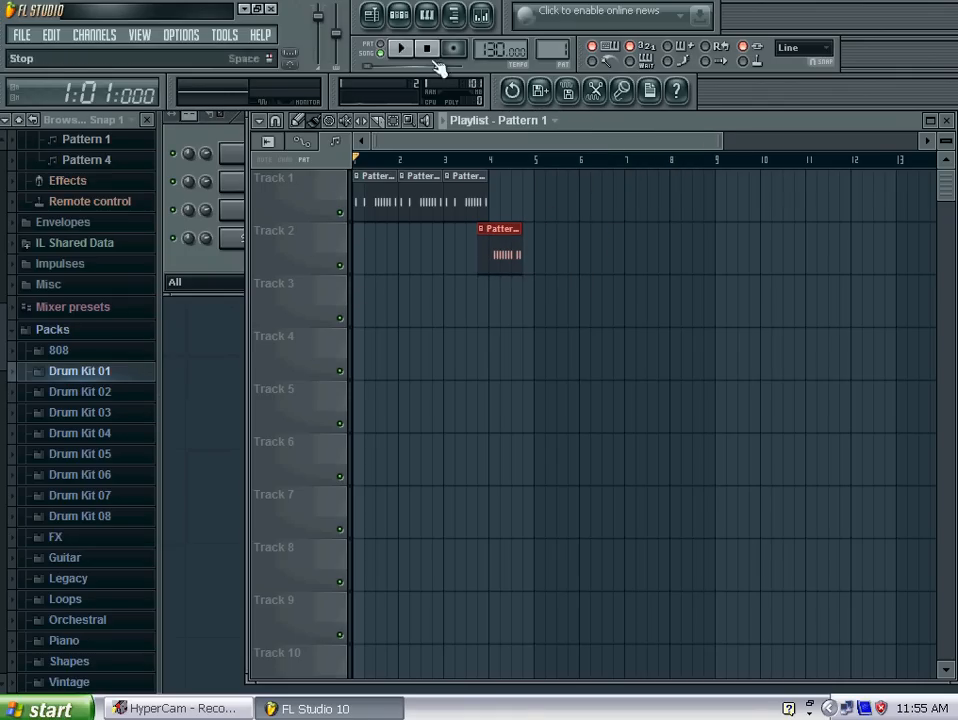
Play back the song arrangement with the Track 2 snare clip twice, stopping each time.
click(400, 48)
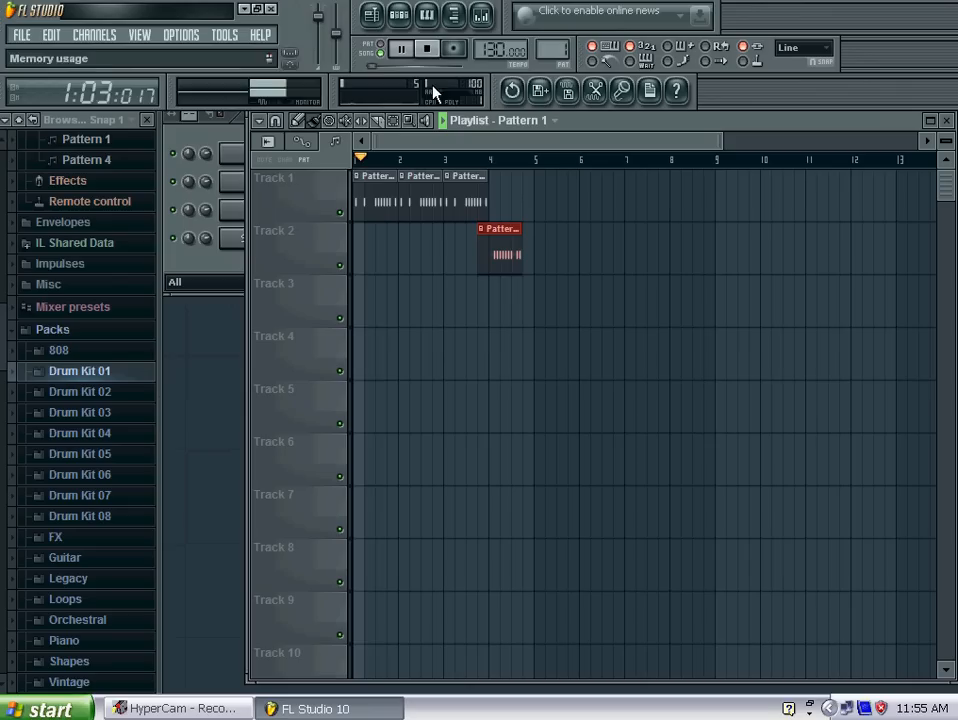
click(424, 48)
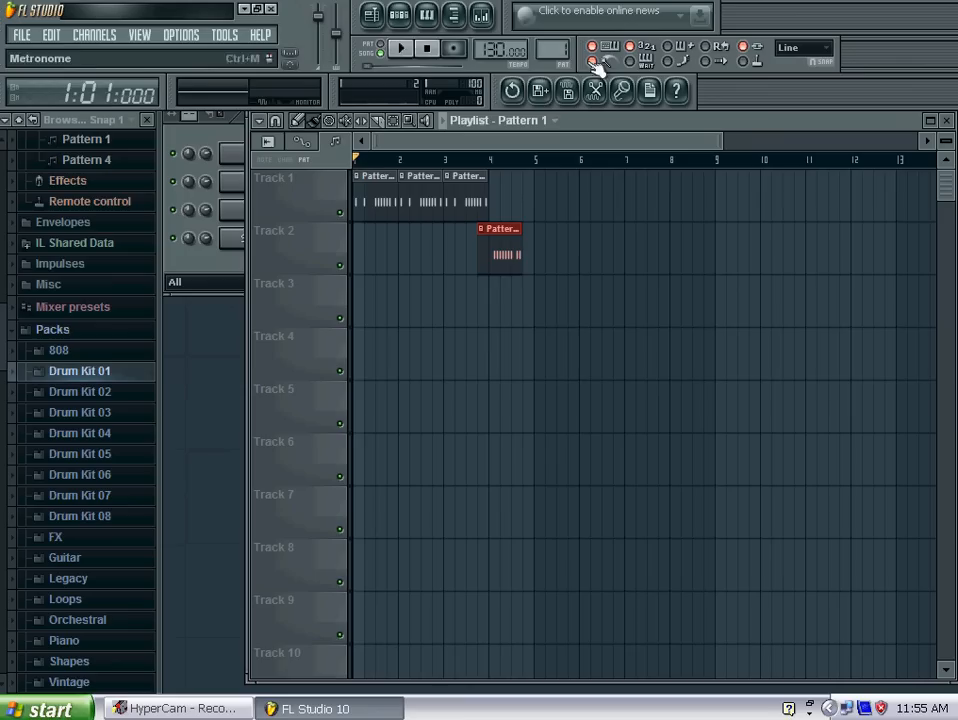
click(400, 48)
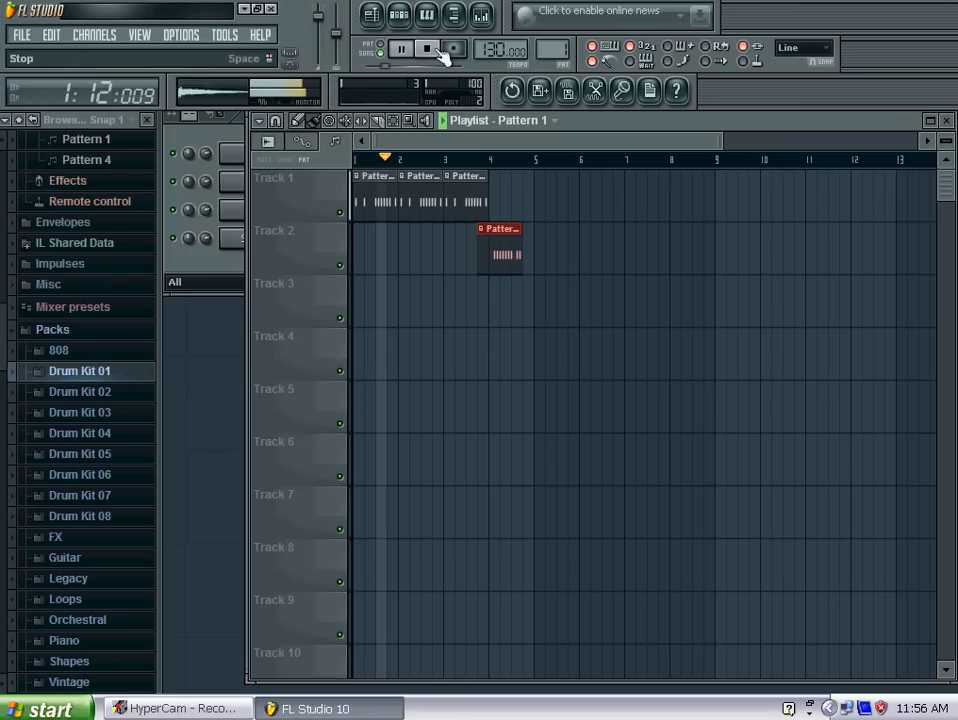
click(400, 48)
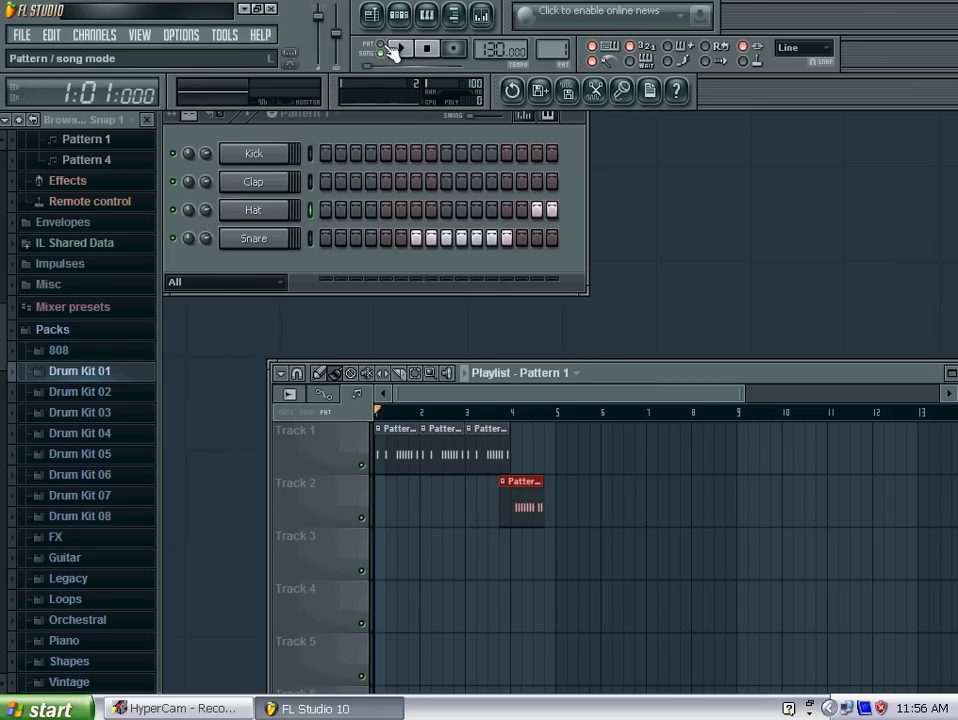
click(400, 48)
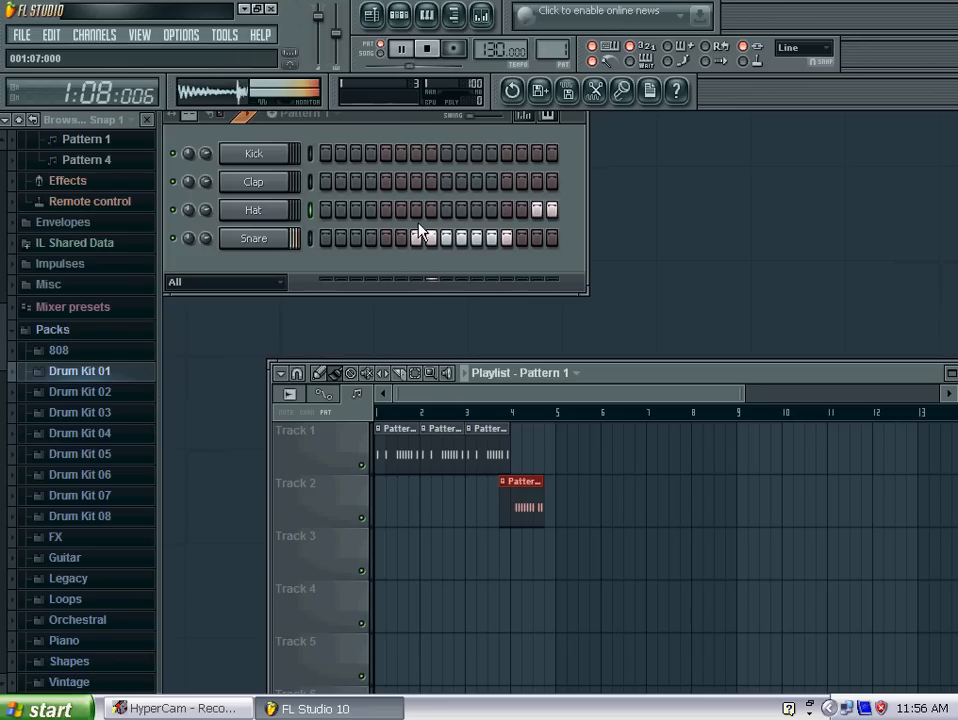
click(400, 48)
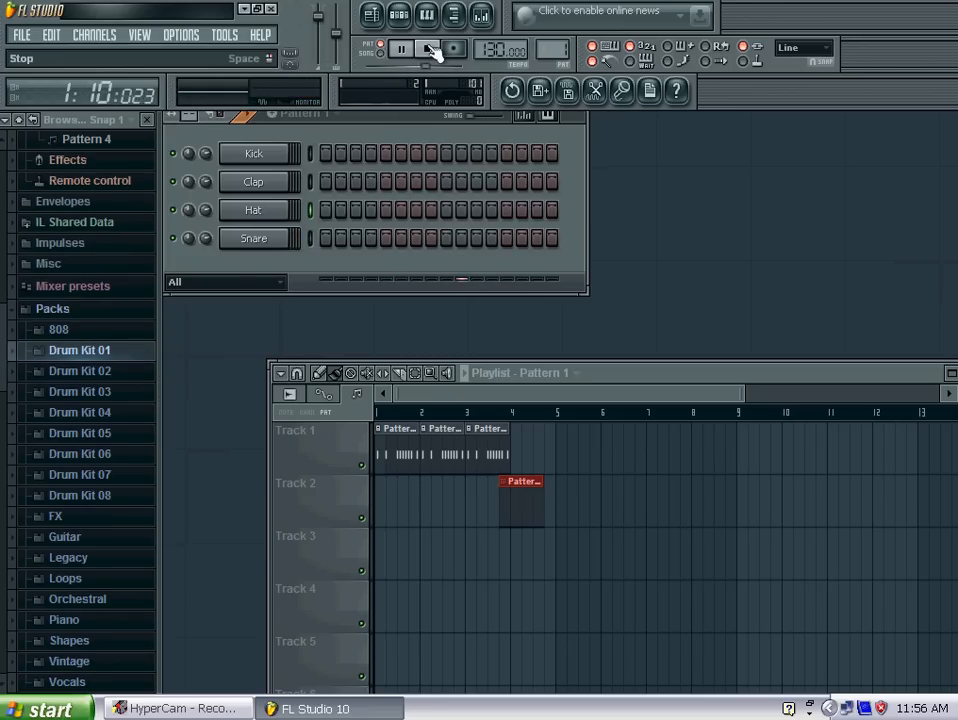
click(400, 48)
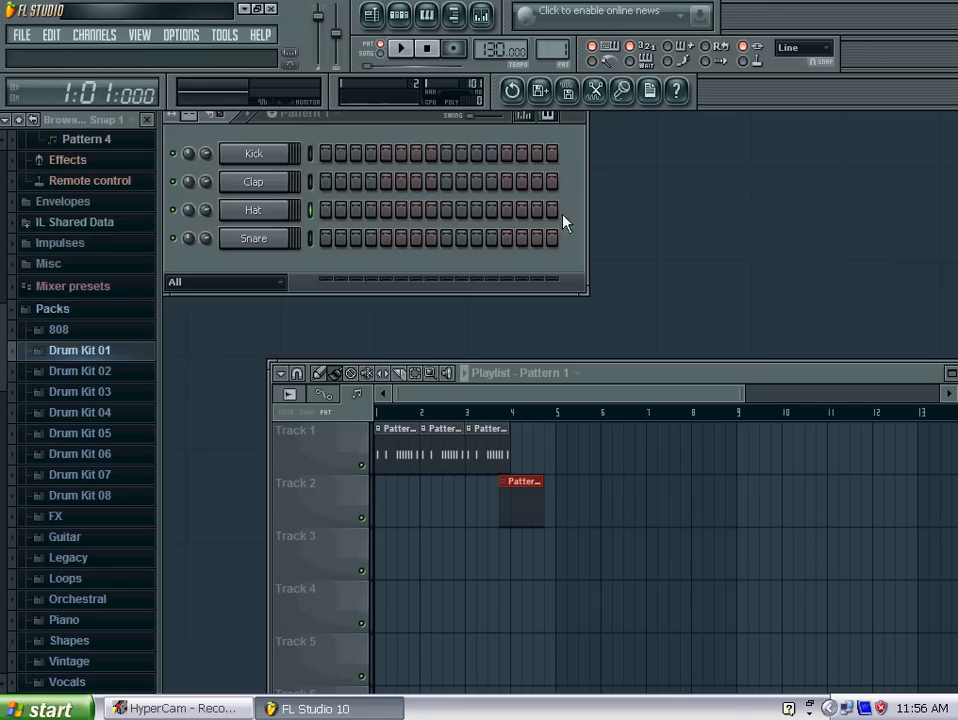
mouse_move(558, 352)
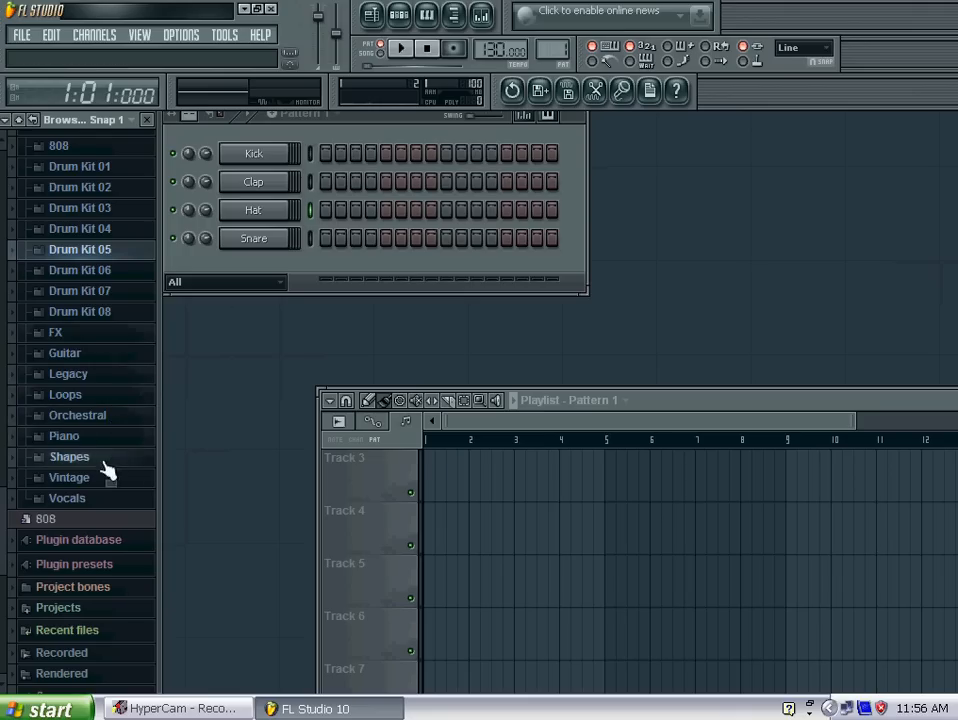
Preview a sample from Packs > Vocals and drop it in as a fifth channel.
click(68, 476)
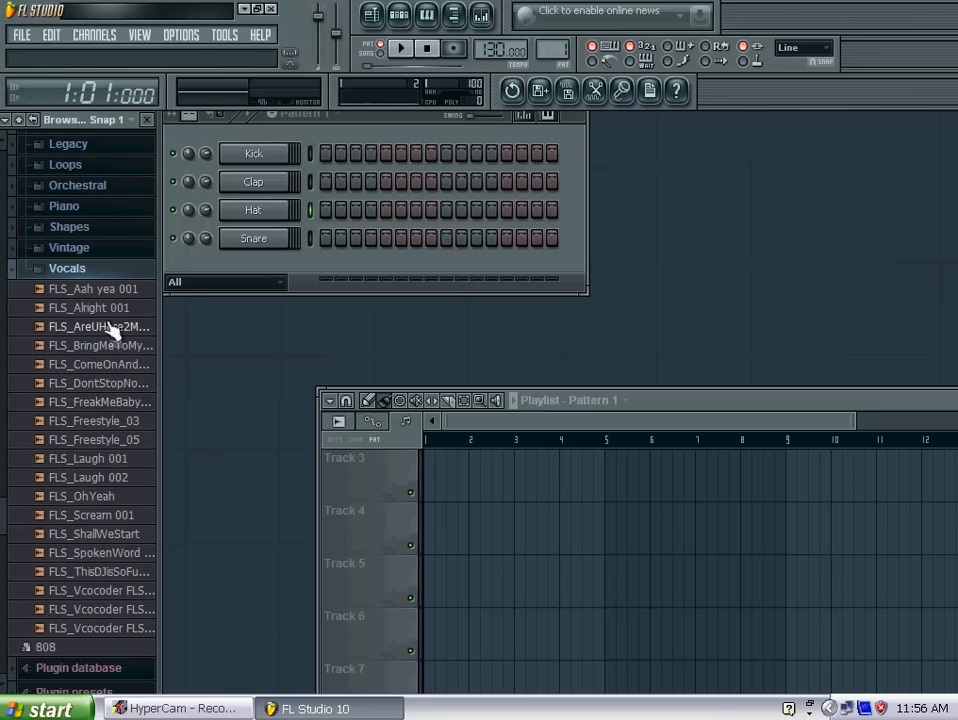
click(100, 326)
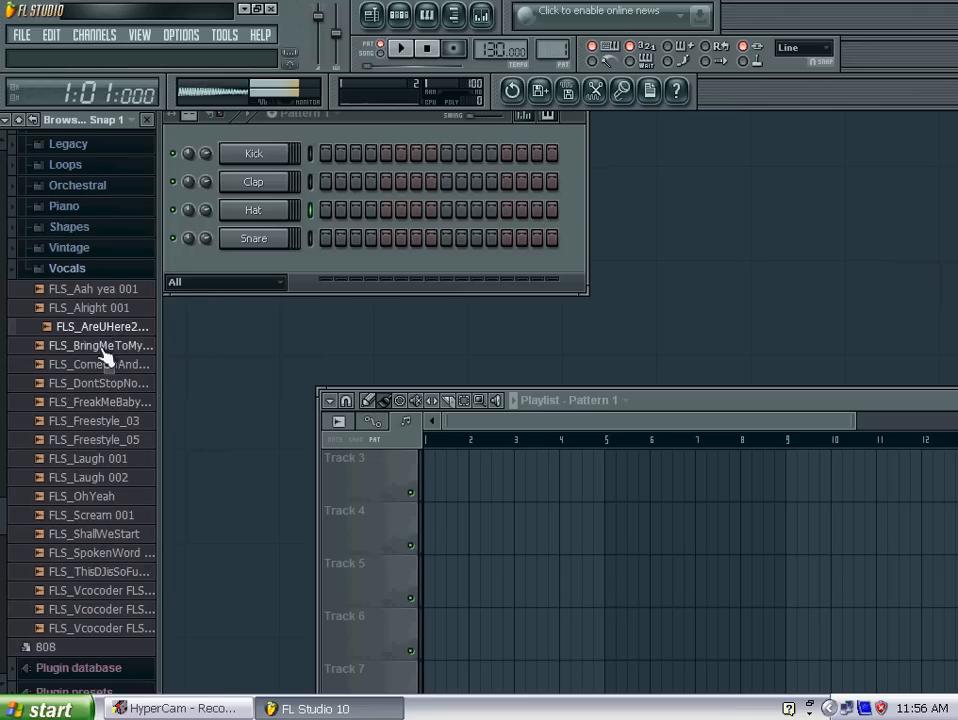
drag(104, 326, 262, 268)
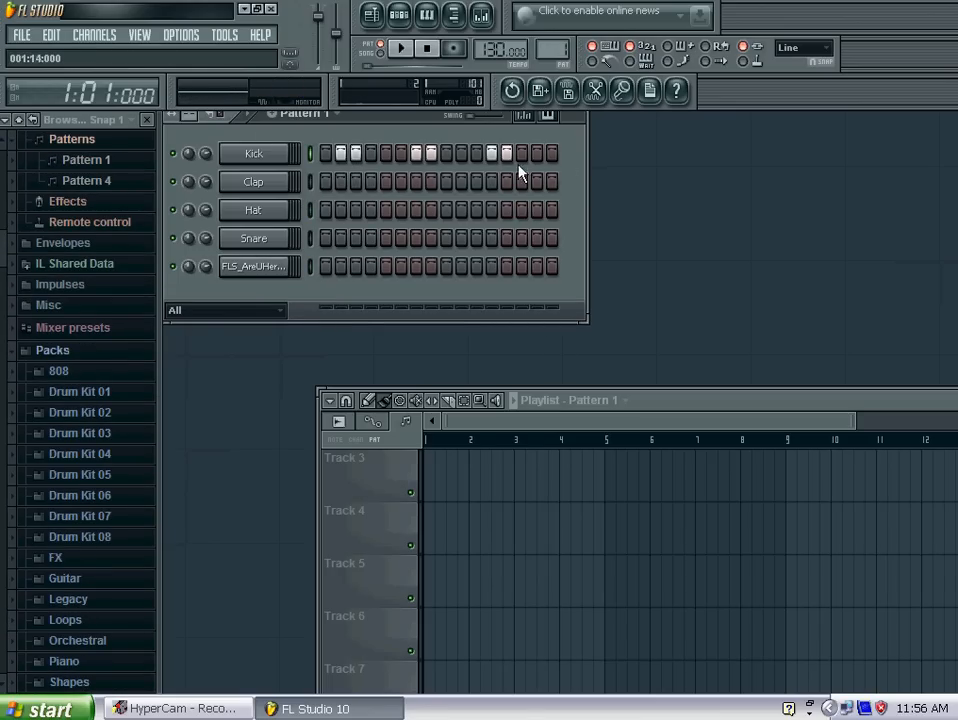
Play the pattern with the new vocal channel twice, stopping after each listen.
click(400, 48)
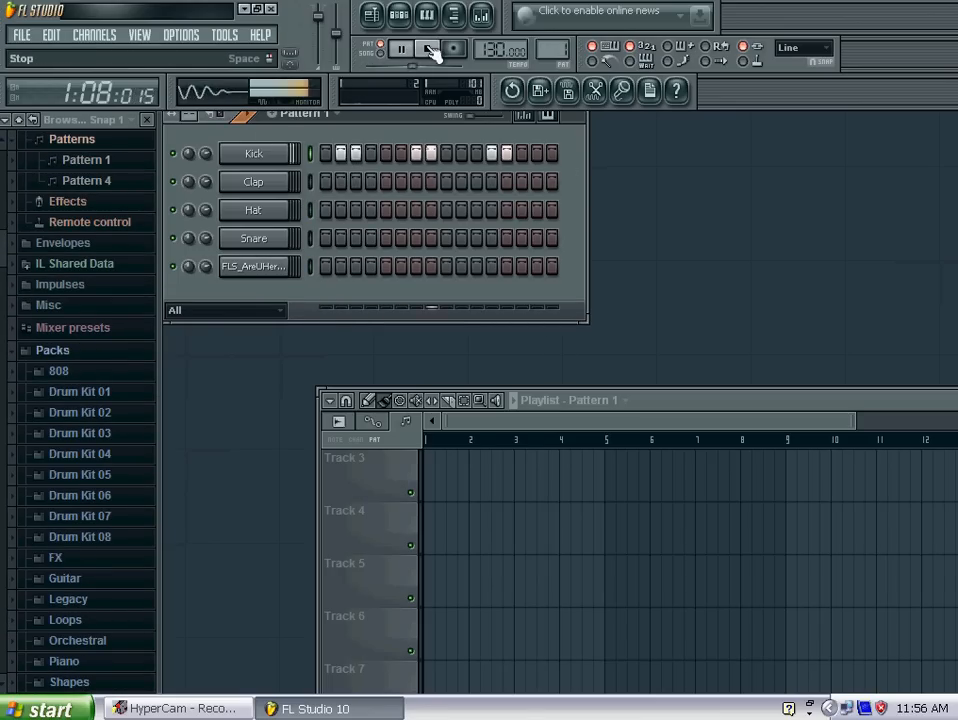
click(400, 48)
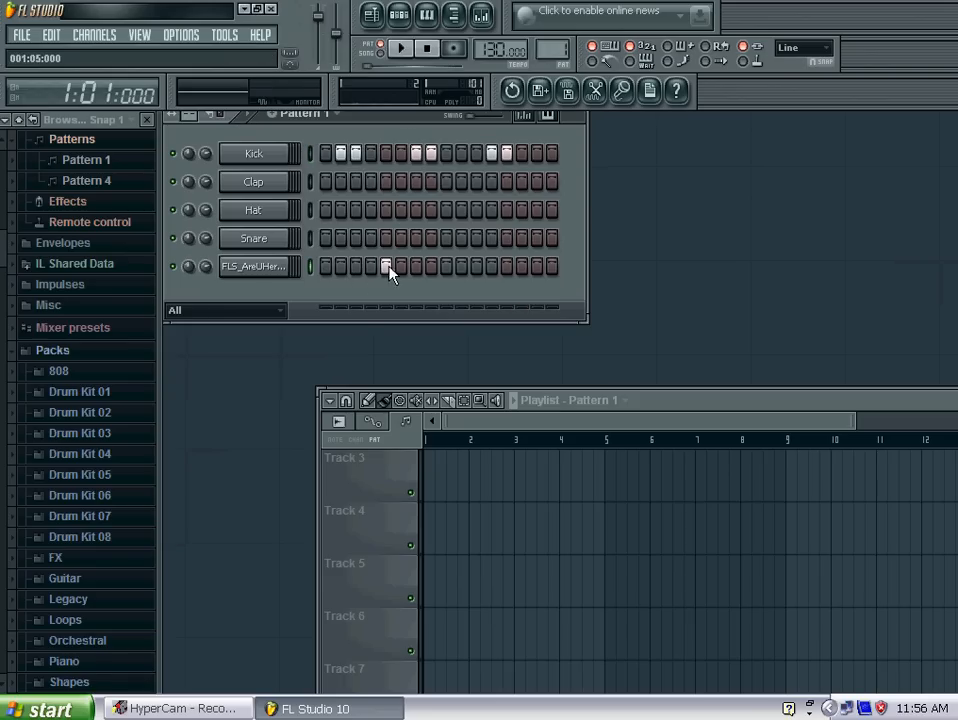
click(400, 48)
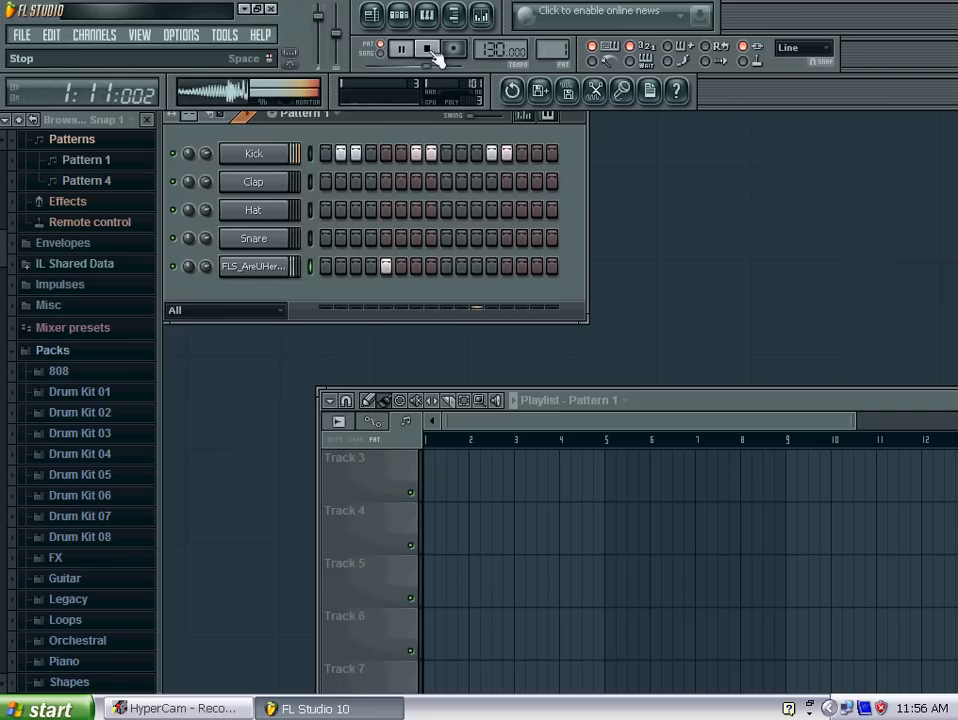
click(400, 48)
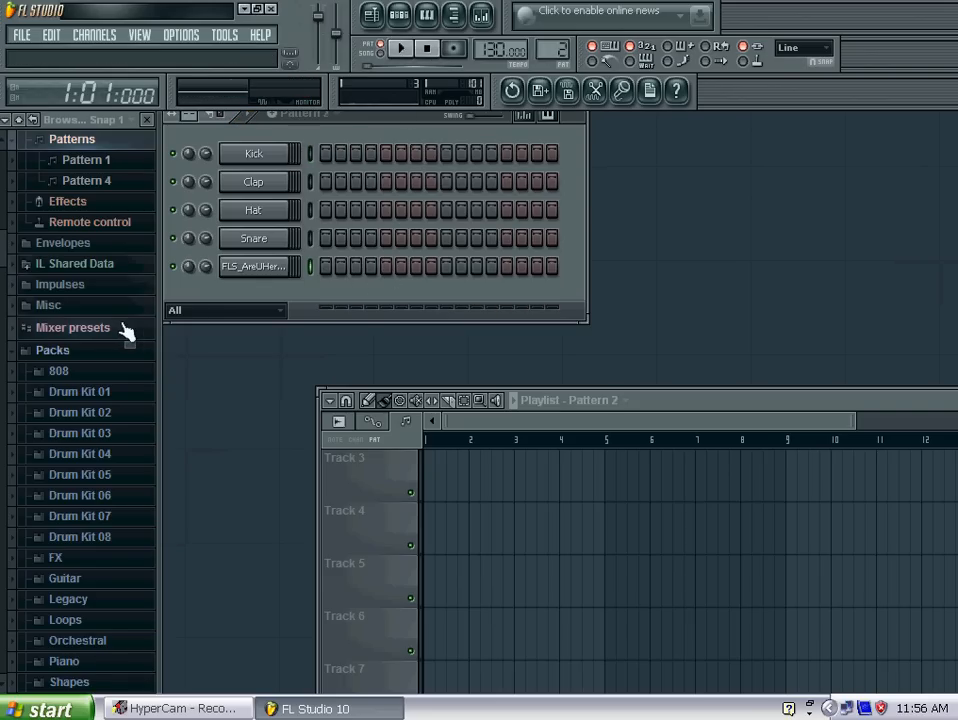
click(80, 390)
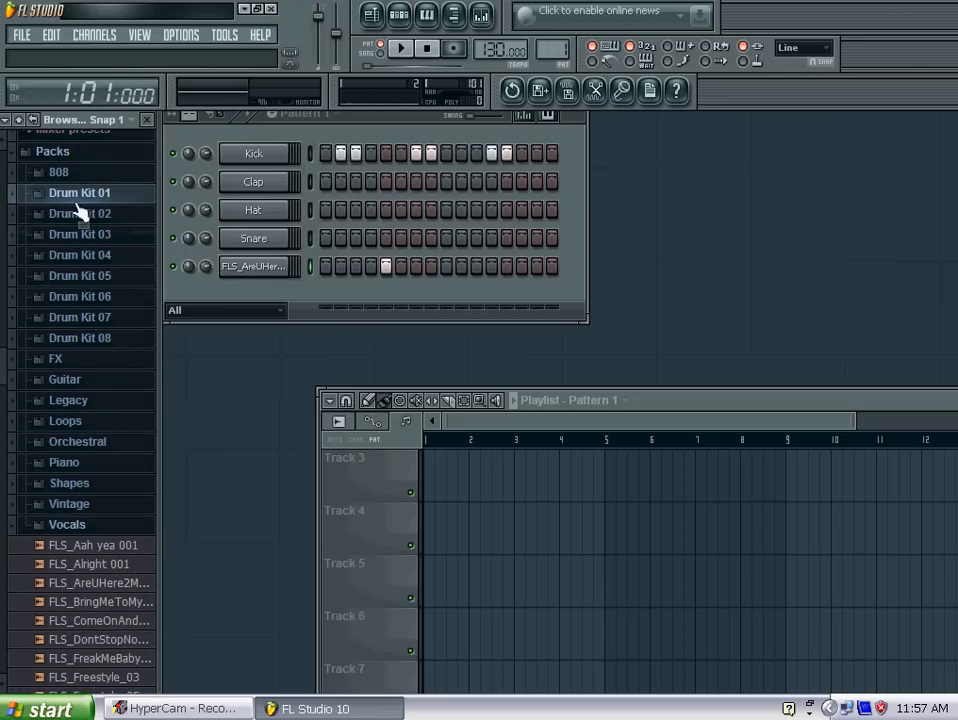
mouse_move(140, 276)
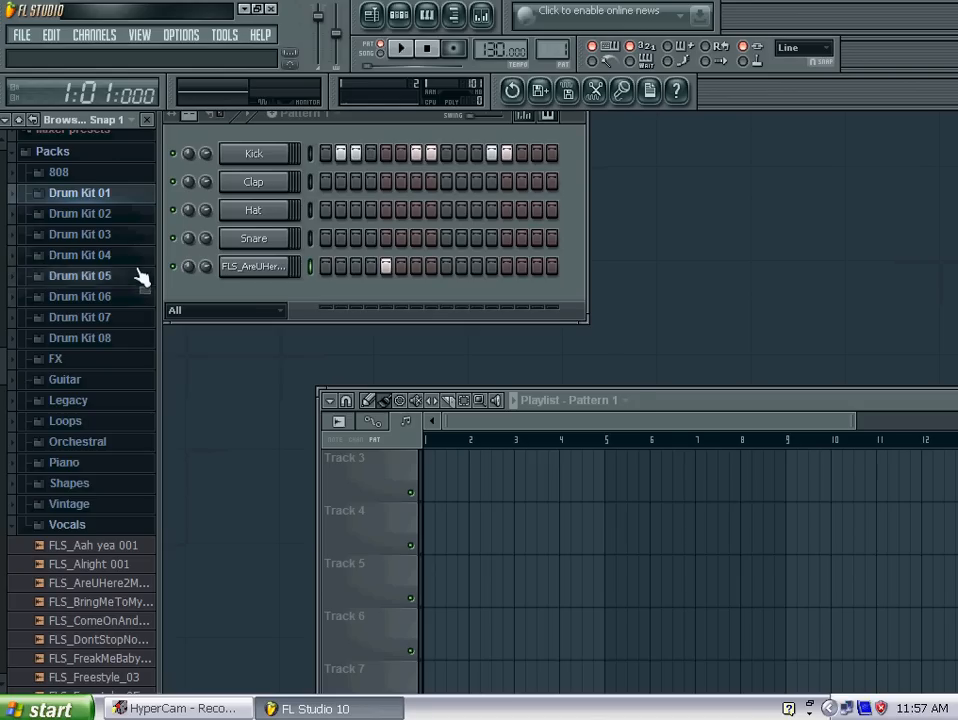
mouse_move(704, 344)
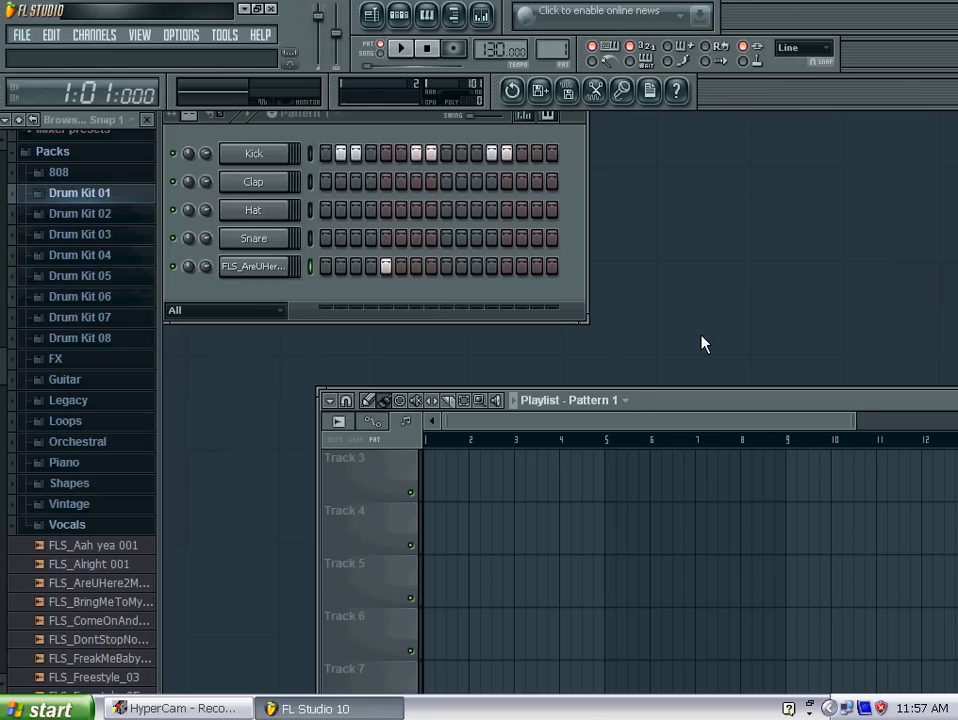